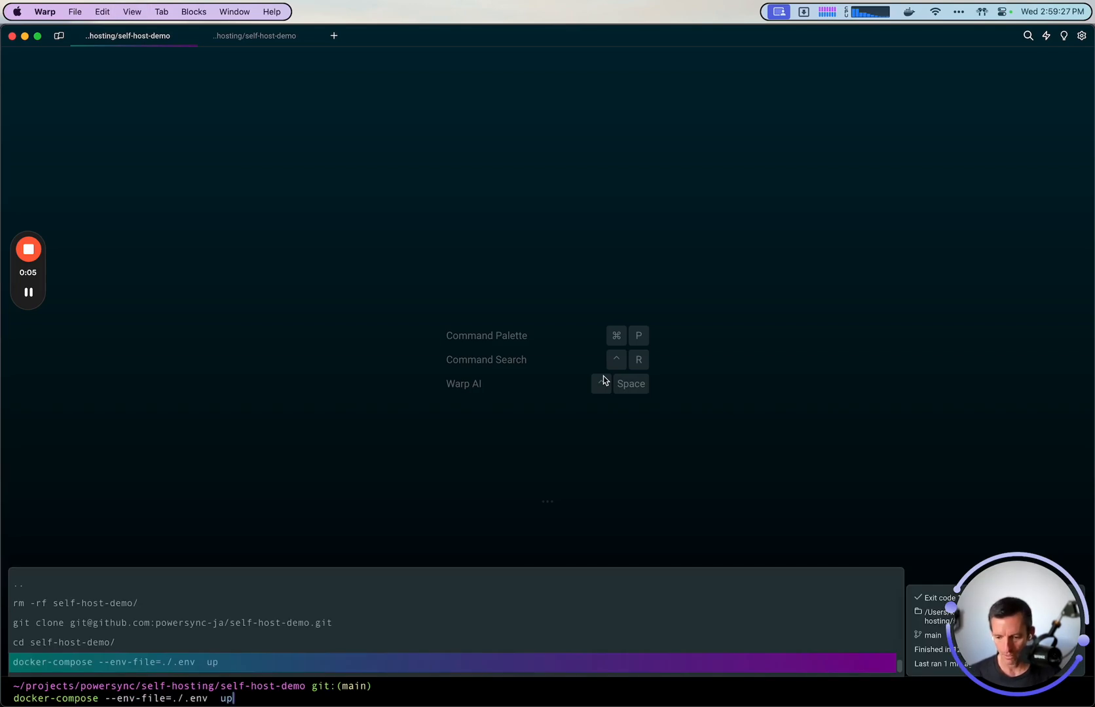
# Run 'docker-compose --env-file=./.env up' to start the self-host-demo stack
pyautogui.press('enter')
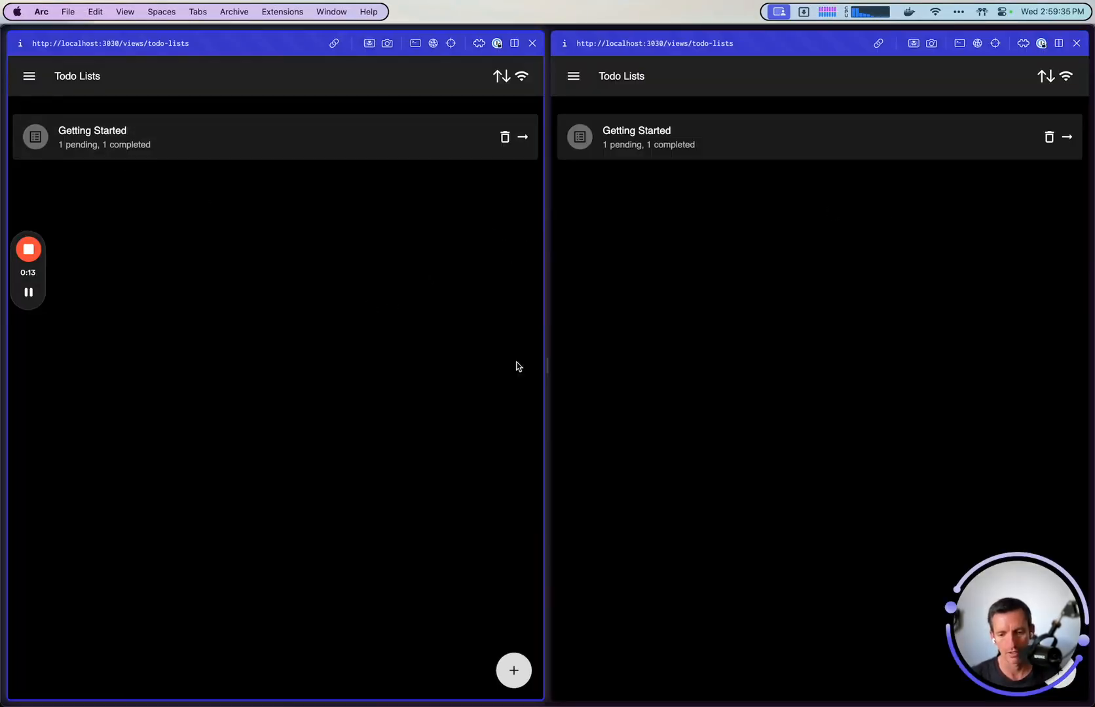
# Create a new todo list named 'todolist 2' so it syncs to both app tabs
pyautogui.click(513, 670)
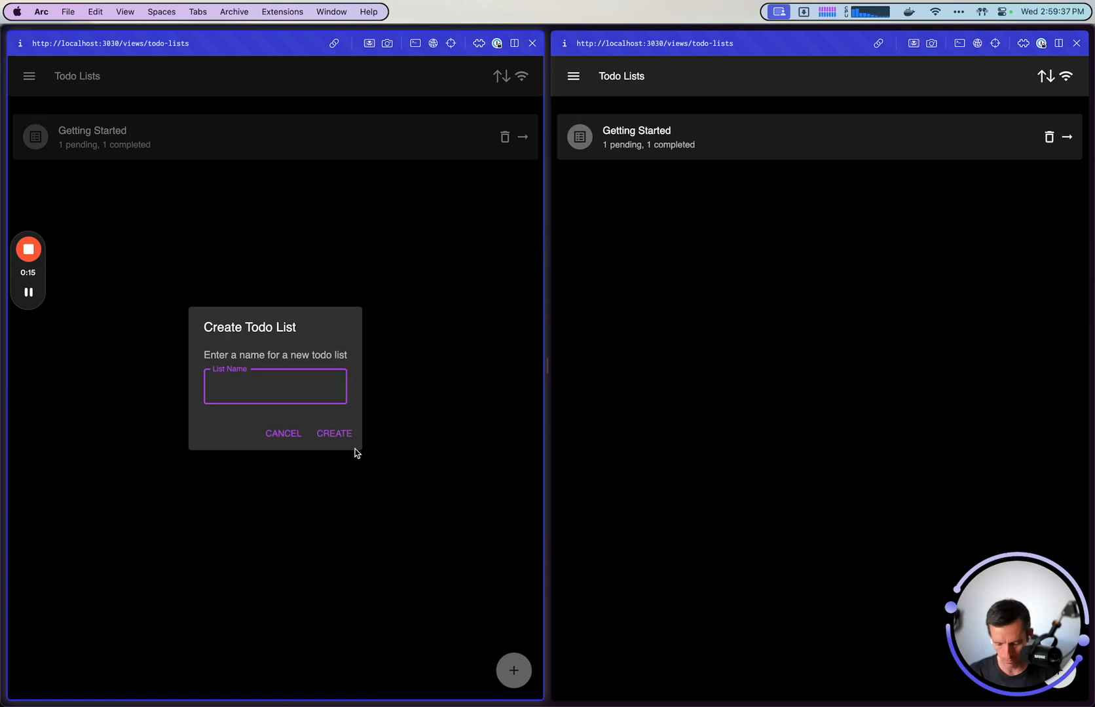
pyautogui.click(334, 433)
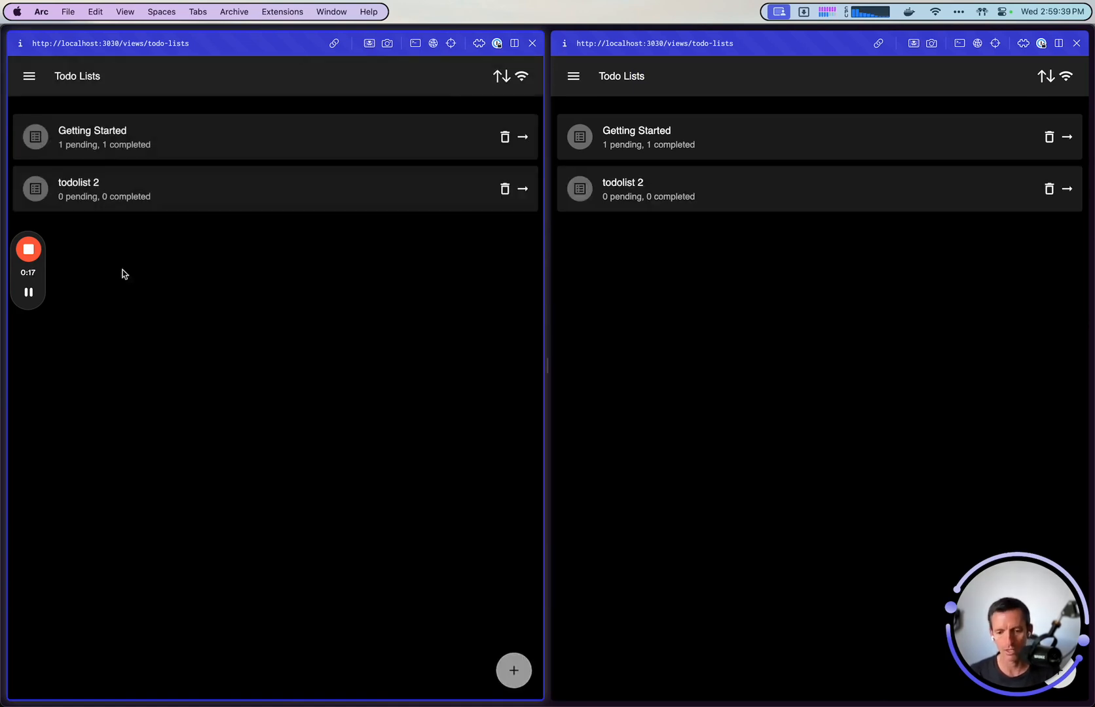
pyautogui.moveTo(429, 437)
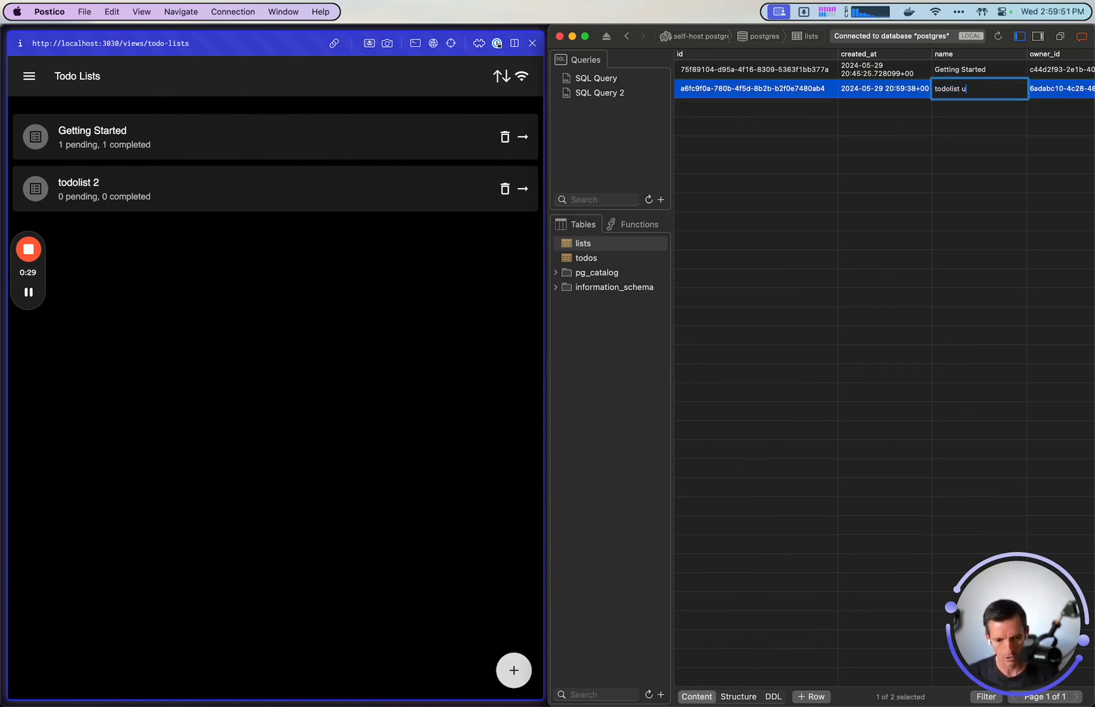
# Rename the 'todolist 2' row in the lists table to 'todolist update'
pyautogui.write('pdate')
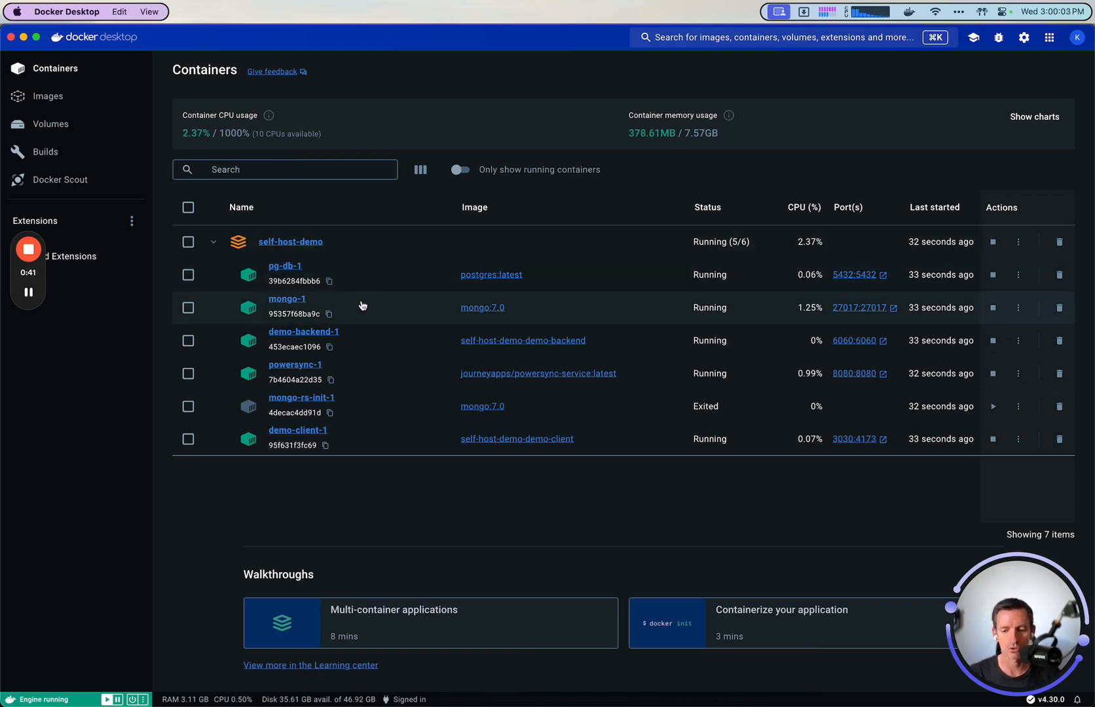
pyautogui.moveTo(333, 335)
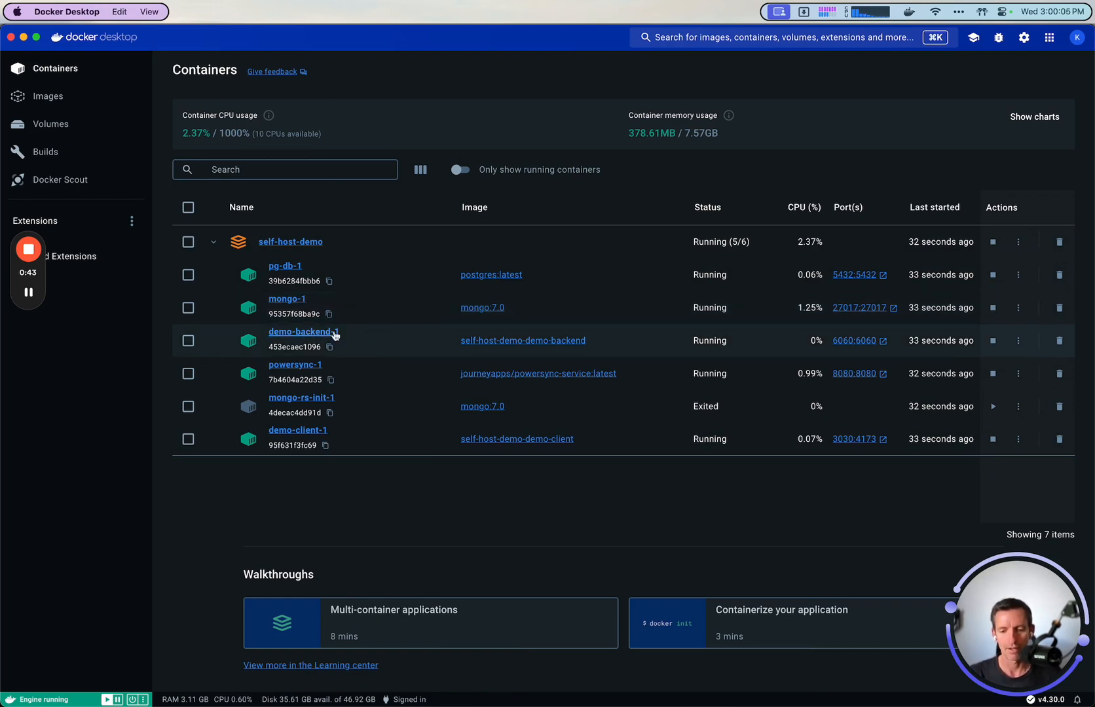
pyautogui.moveTo(376, 337)
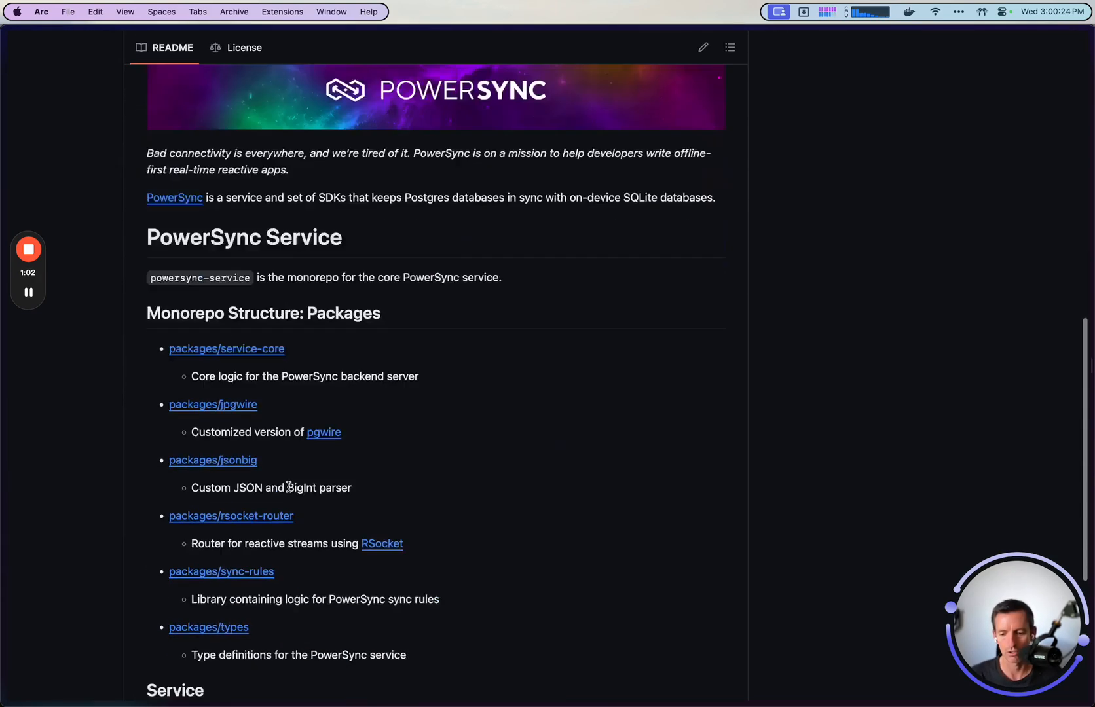
pyautogui.scroll(-3)
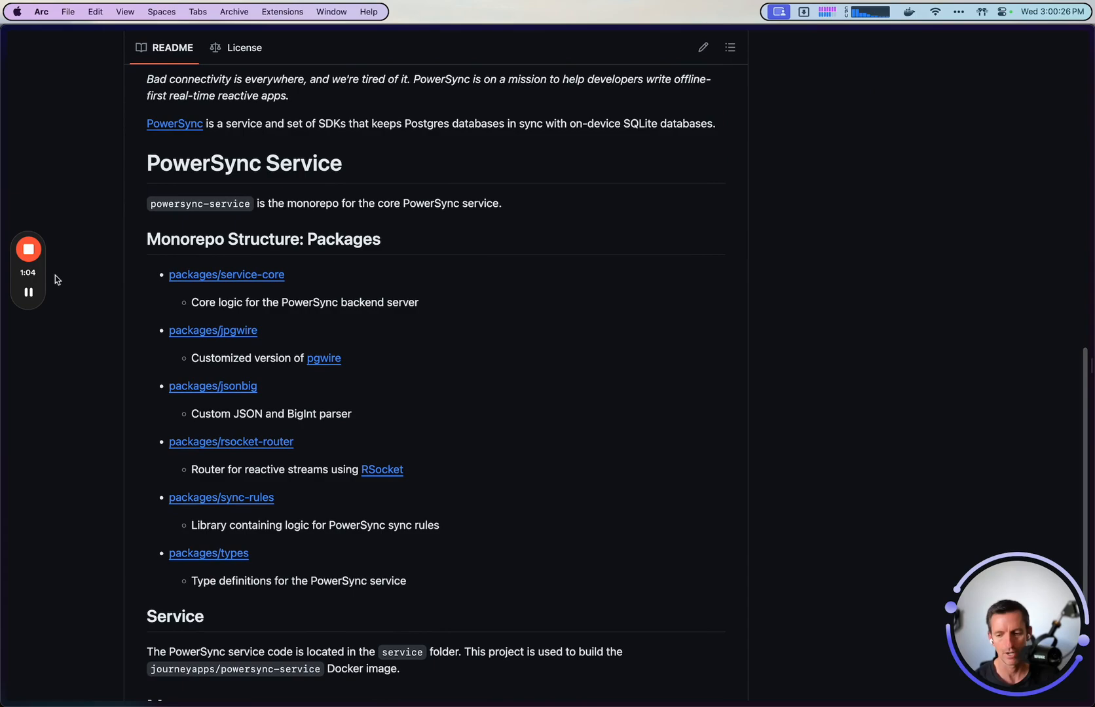